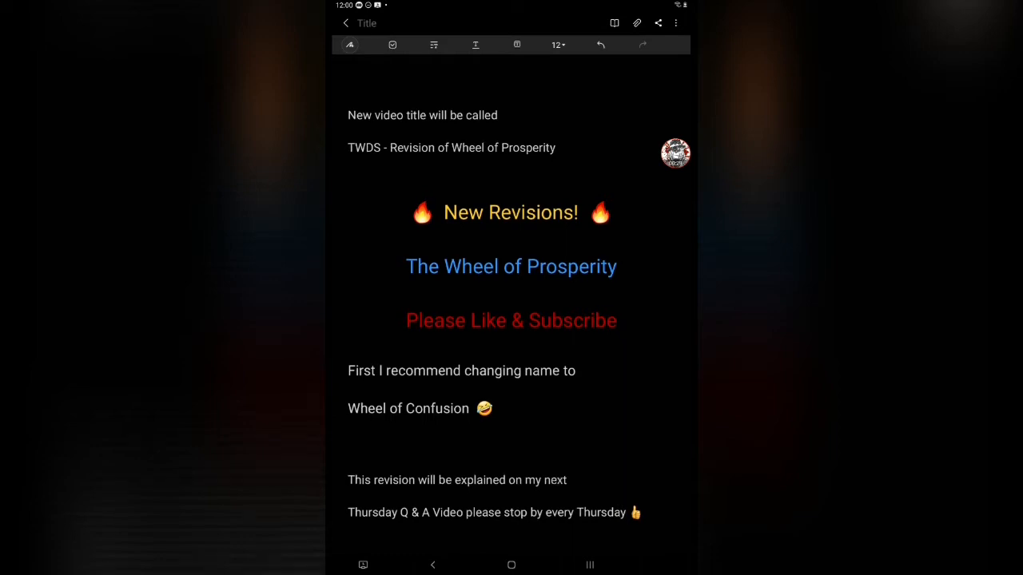
pyautogui.scroll(-3)
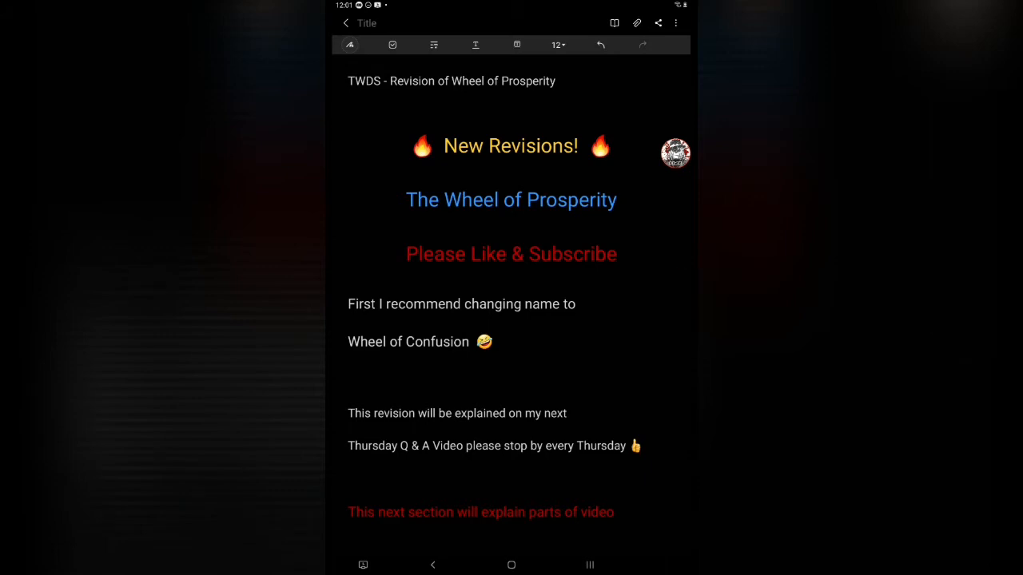
pyautogui.scroll(-3)
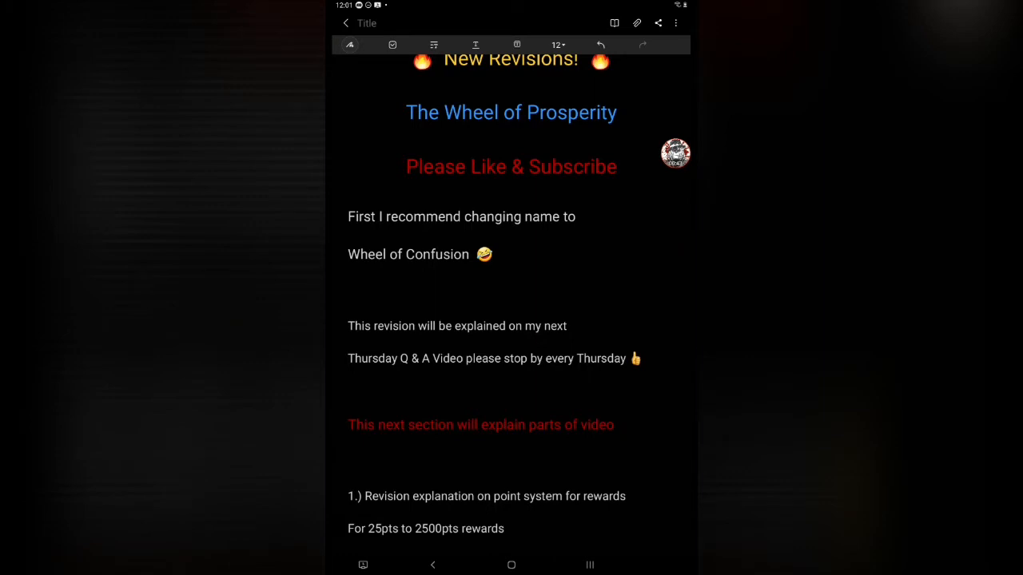
pyautogui.scroll(-3)
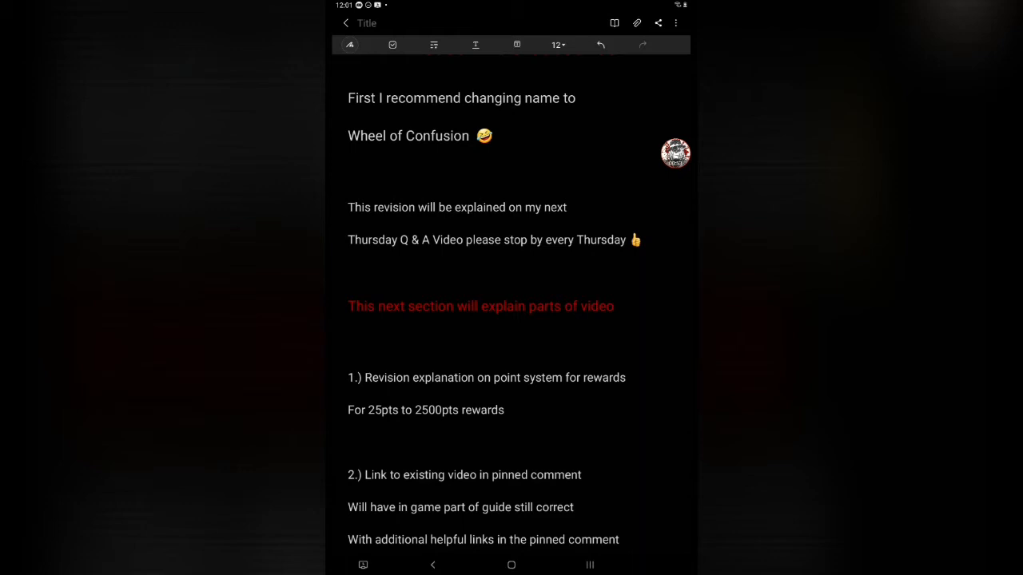
pyautogui.scroll(-3)
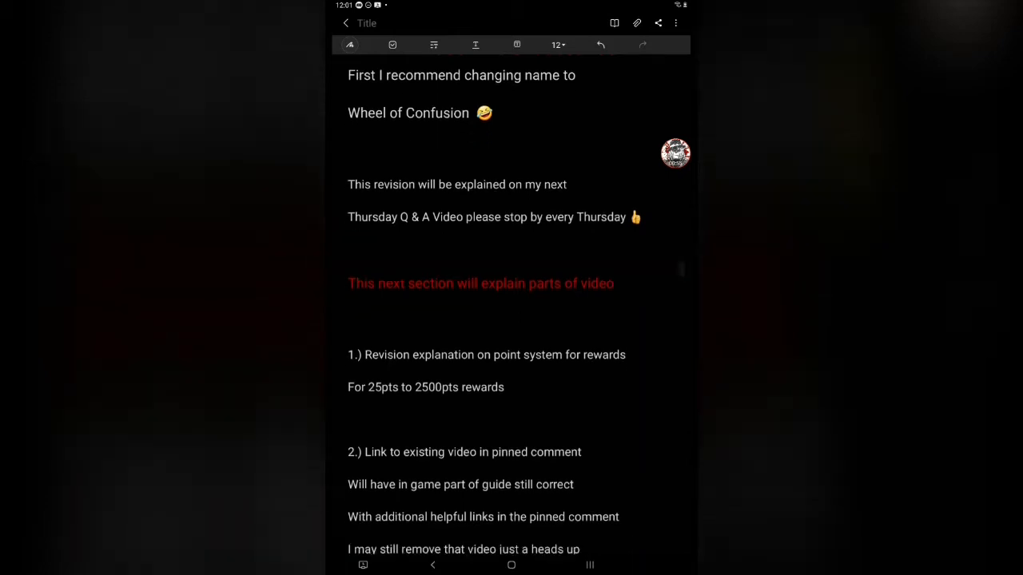
pyautogui.scroll(-3)
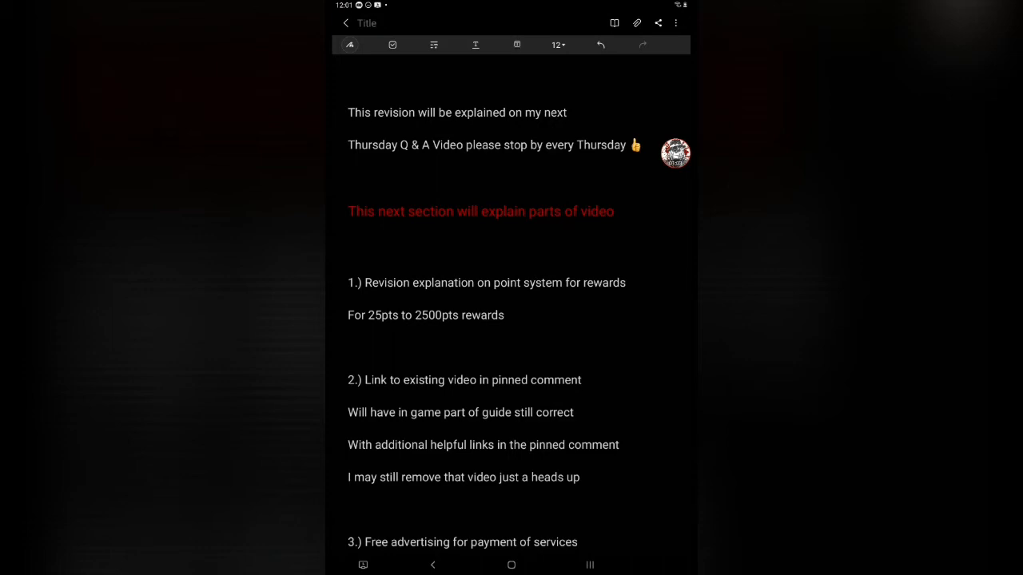
pyautogui.scroll(-3)
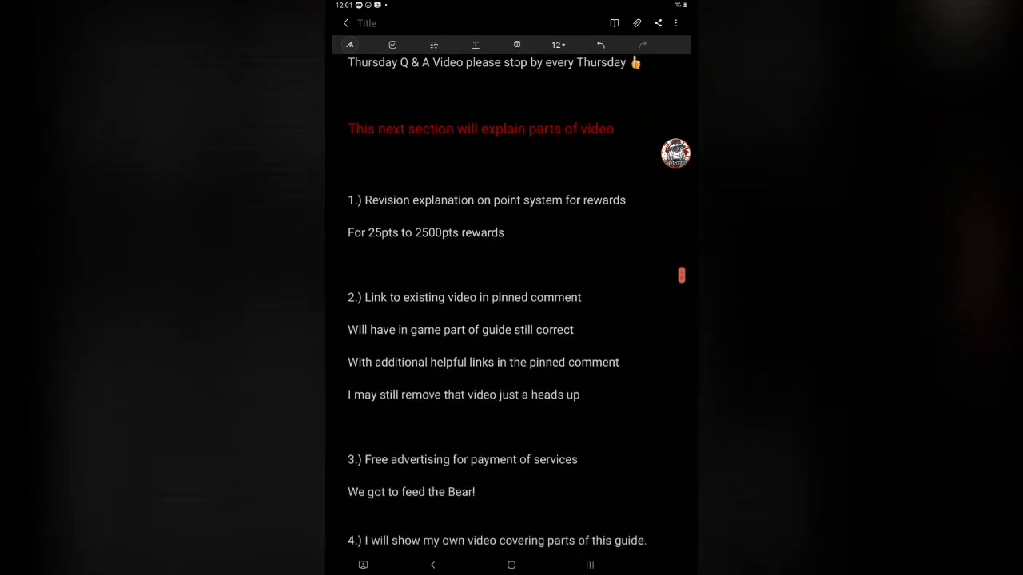
pyautogui.scroll(-3)
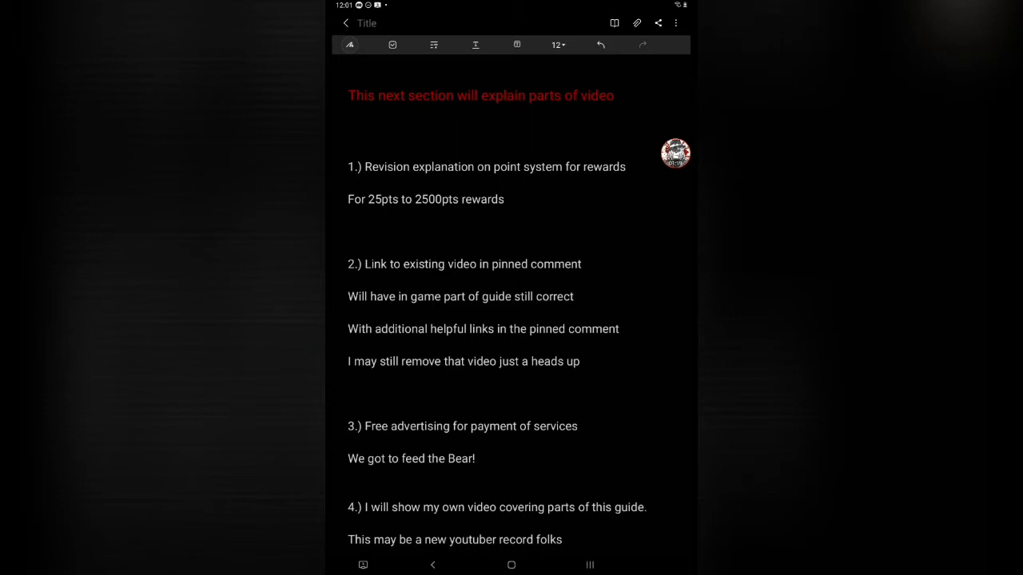
pyautogui.scroll(-3)
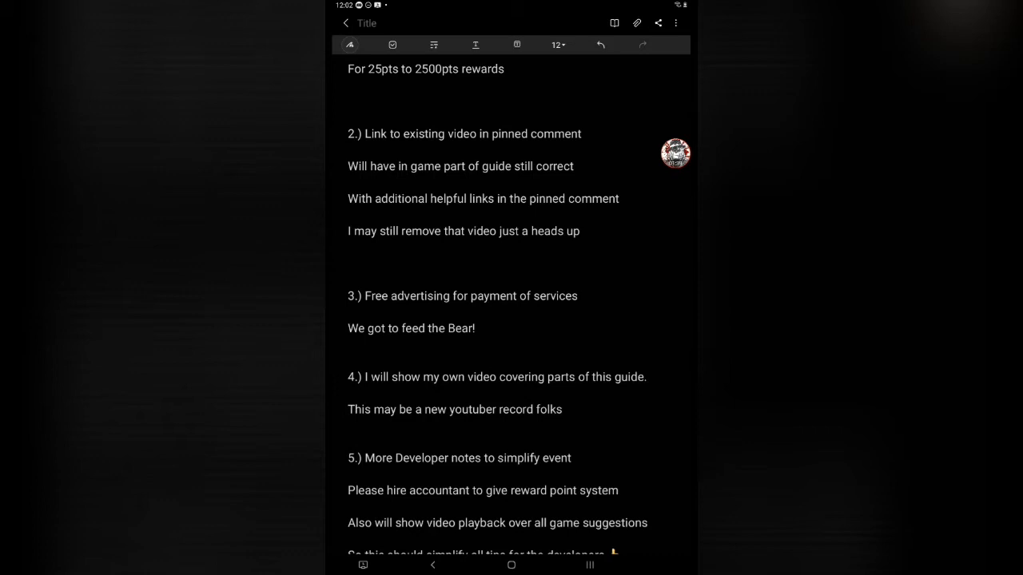
pyautogui.scroll(-3)
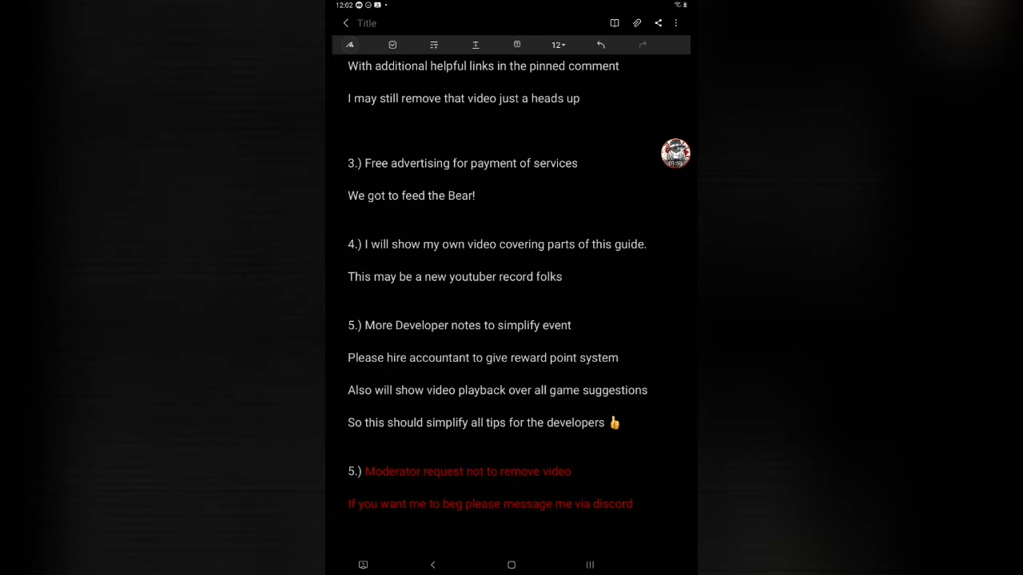
pyautogui.scroll(-3)
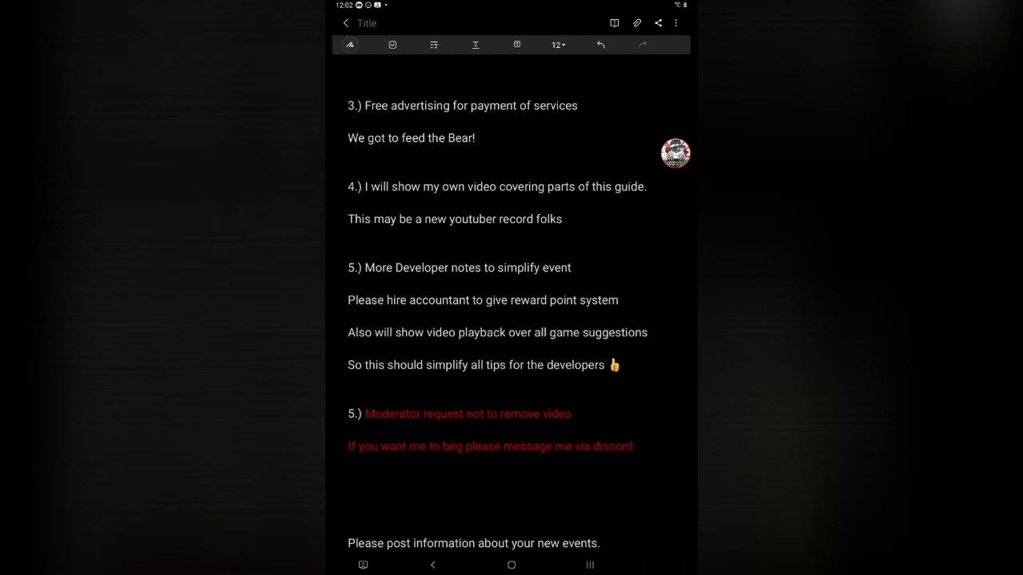
pyautogui.scroll(-3)
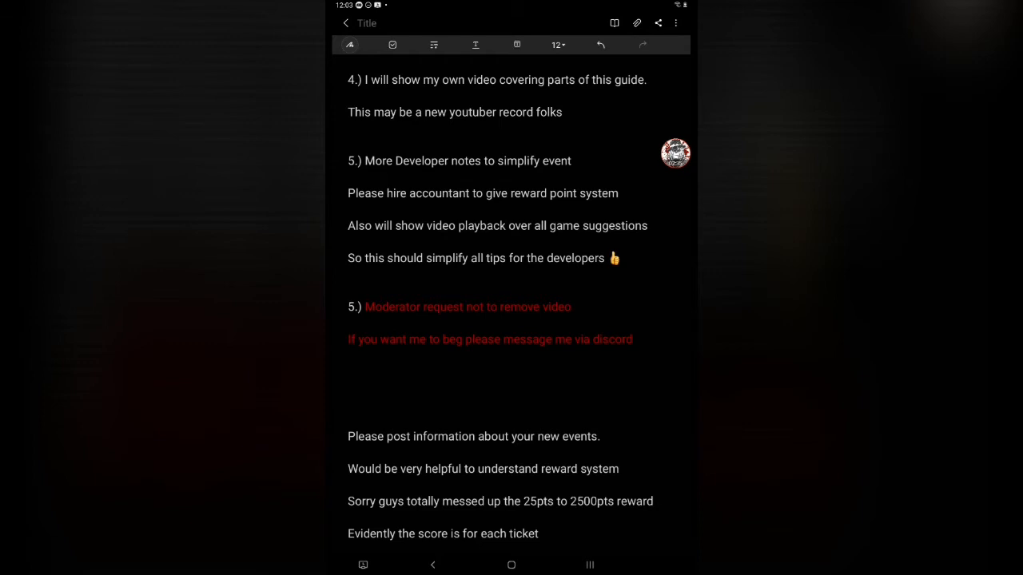
pyautogui.scroll(-3)
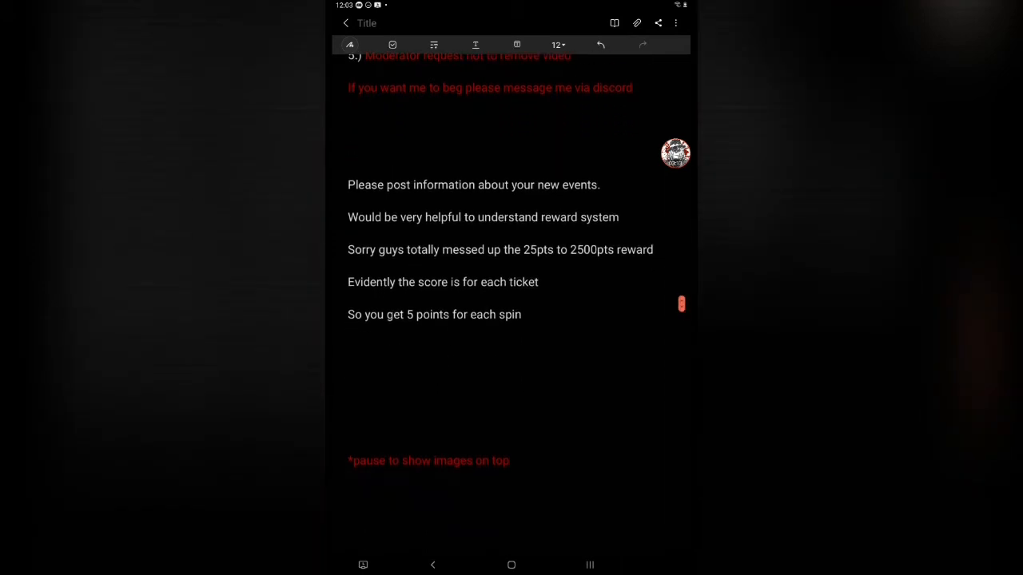
pyautogui.click(674, 154)
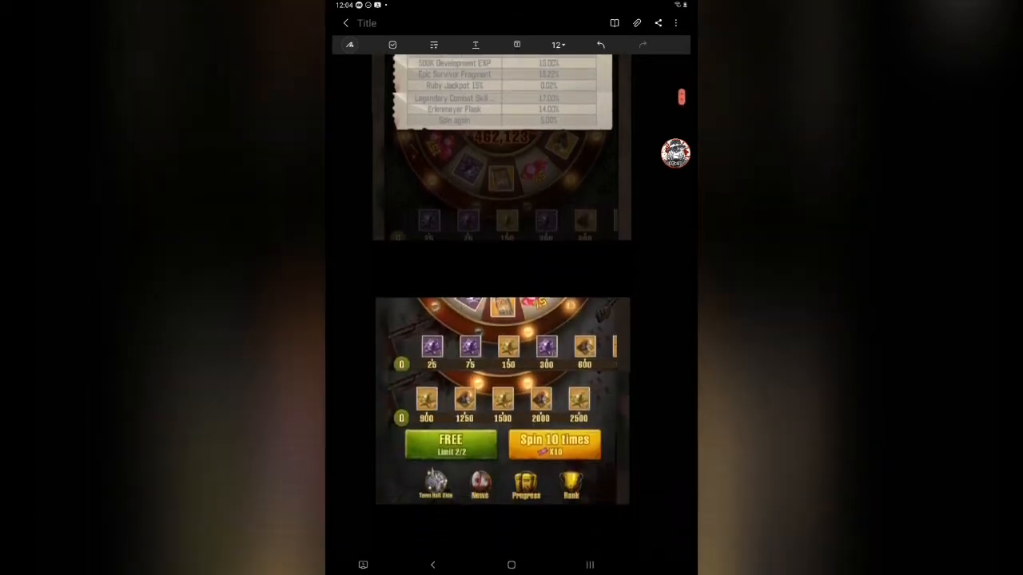
pyautogui.scroll(-3)
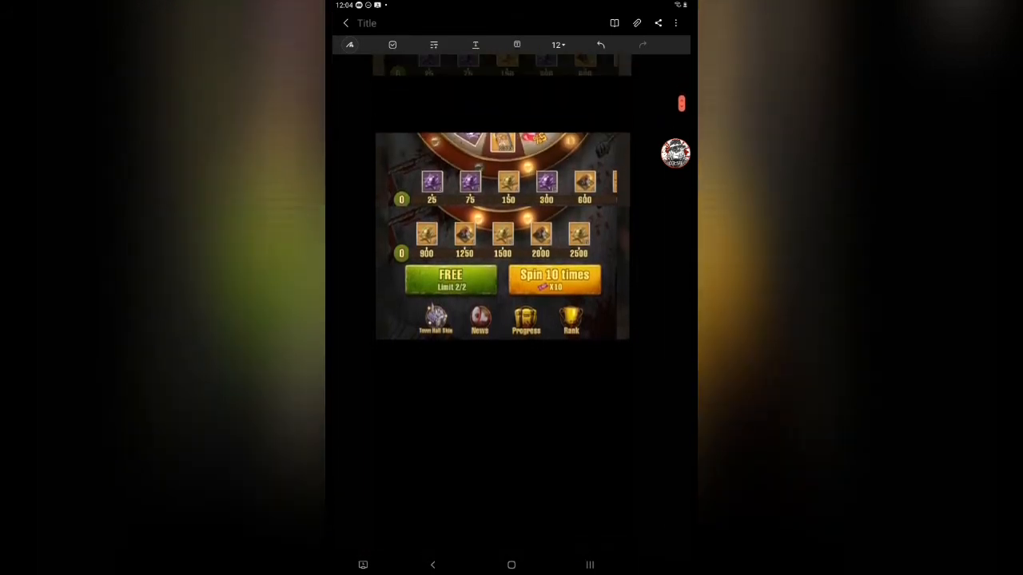
pyautogui.click(681, 102)
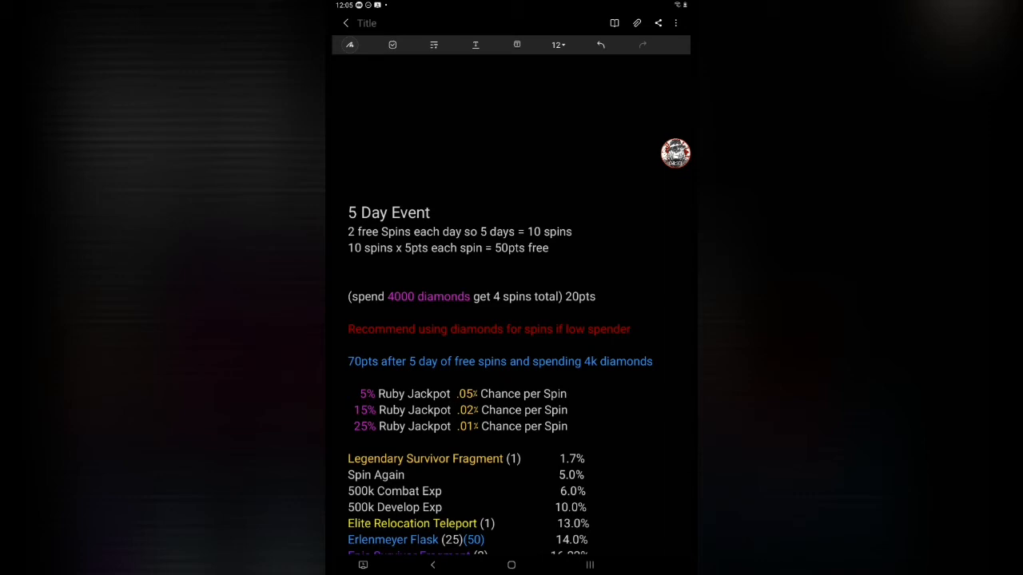
pyautogui.scroll(-3)
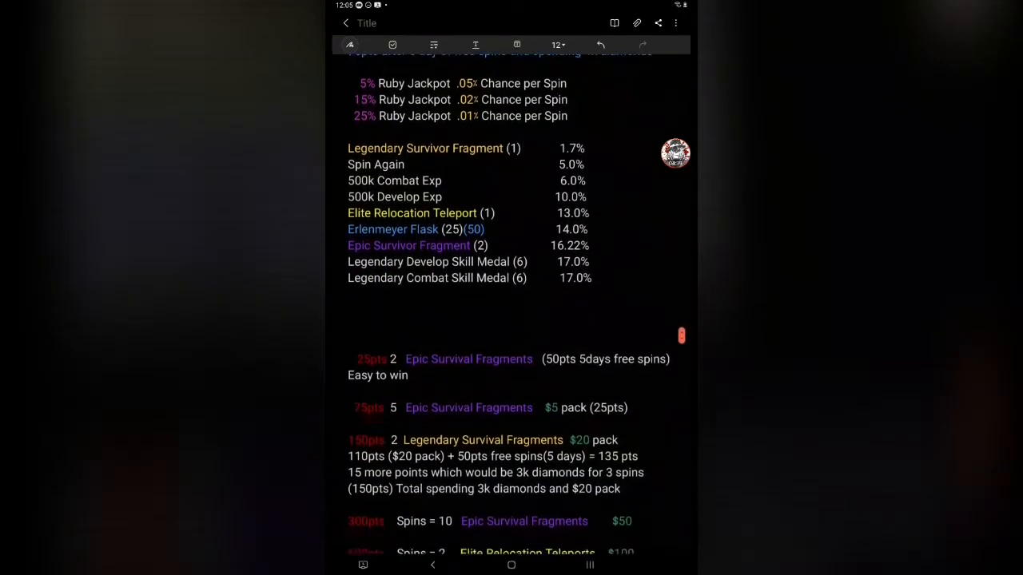
pyautogui.scroll(-3)
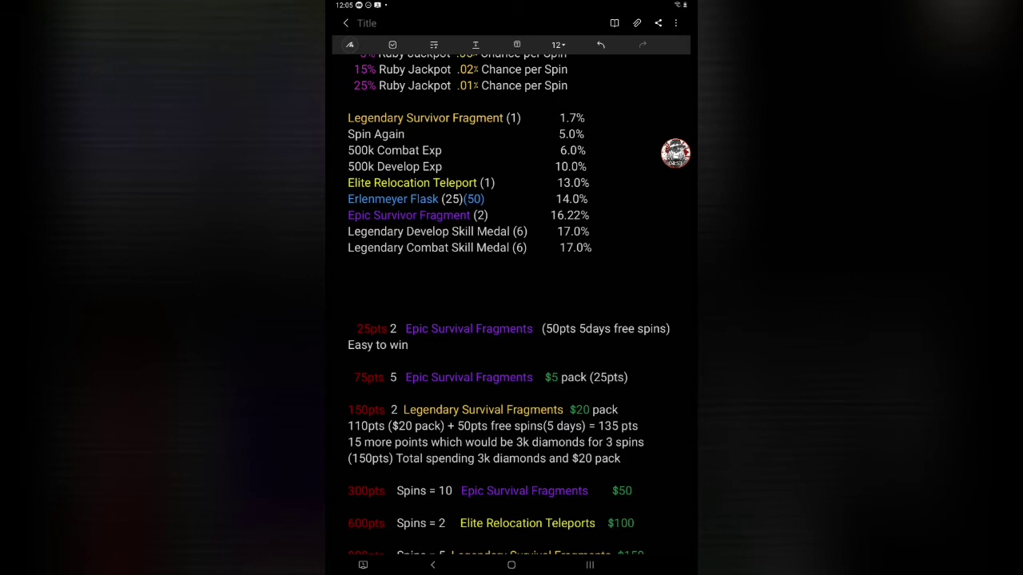
pyautogui.scroll(-3)
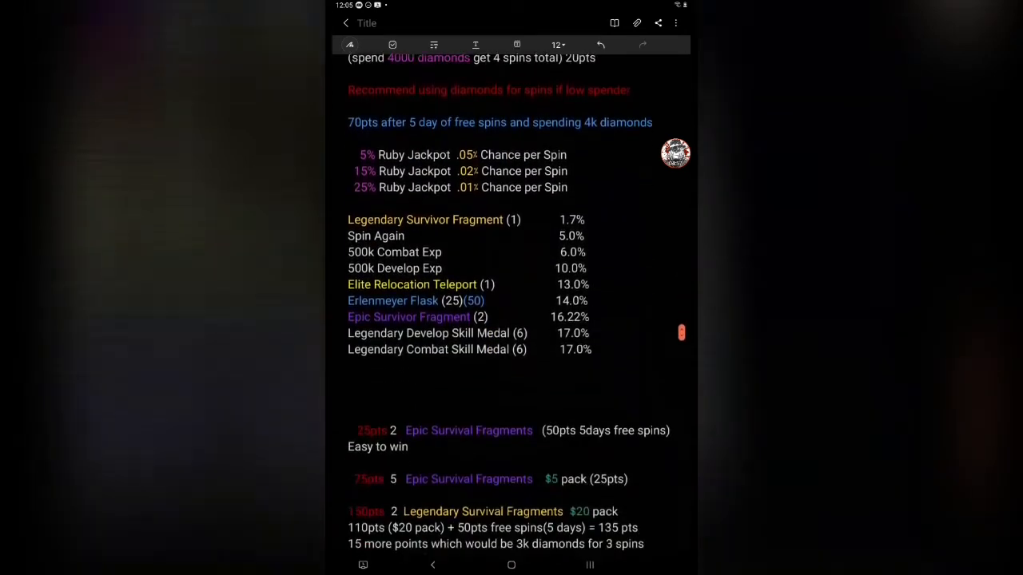
pyautogui.scroll(-3)
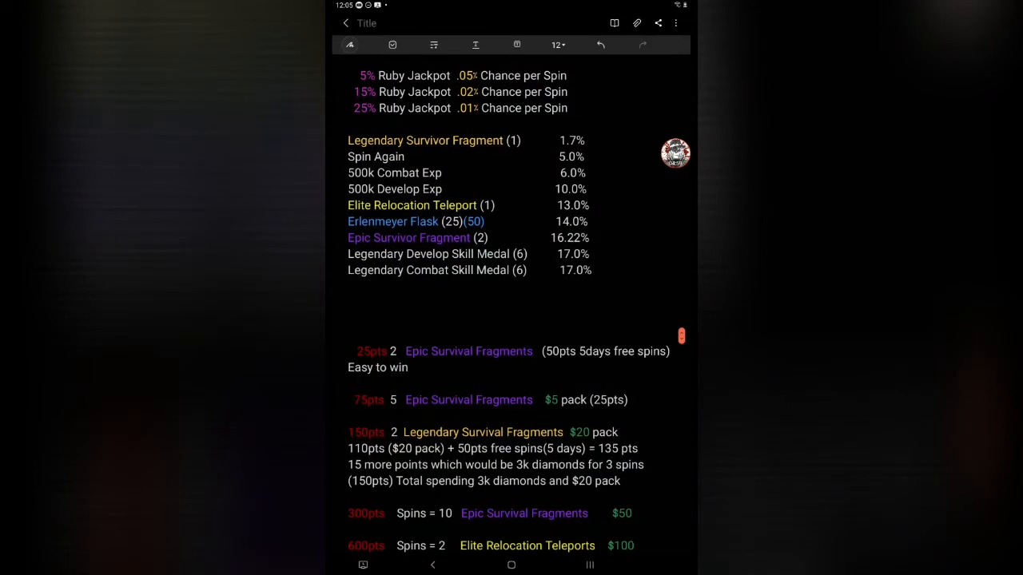
pyautogui.scroll(-3)
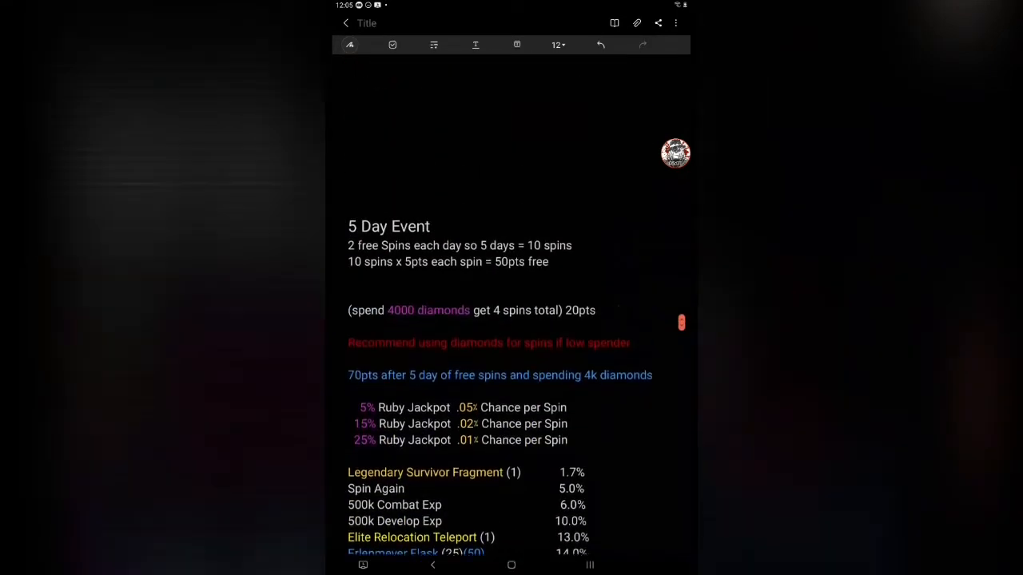
pyautogui.scroll(-3)
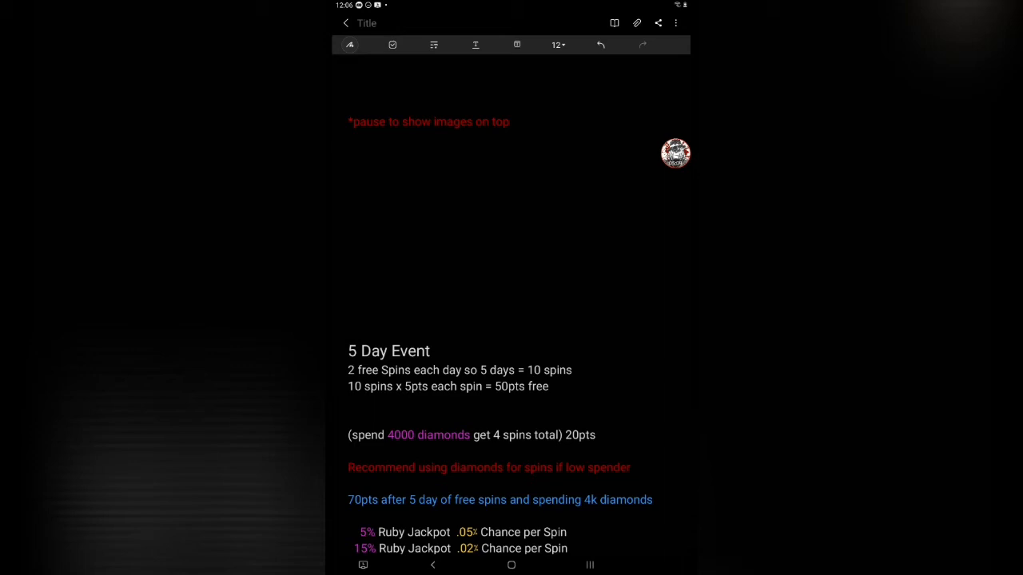
pyautogui.scroll(-3)
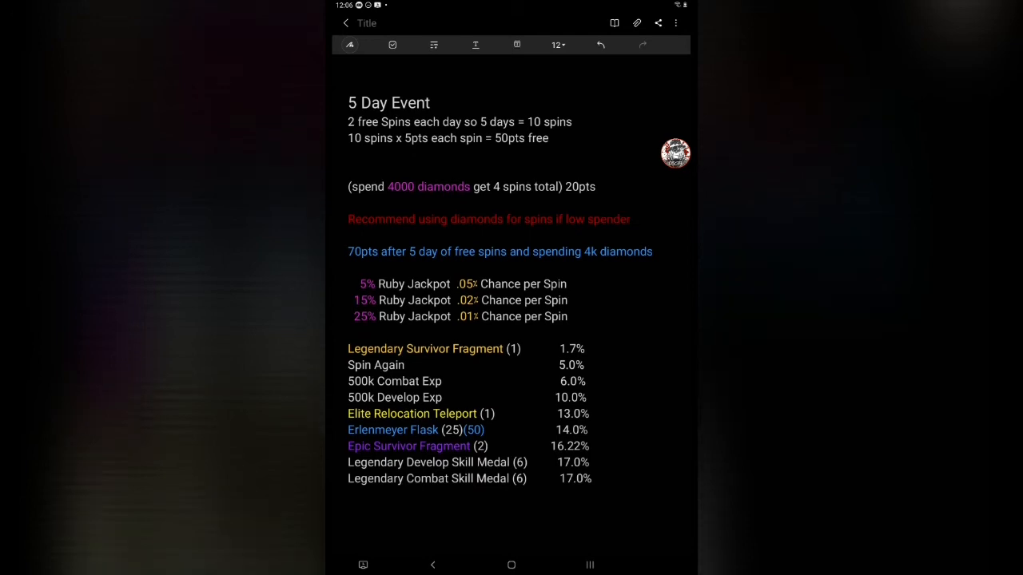
pyautogui.scroll(-3)
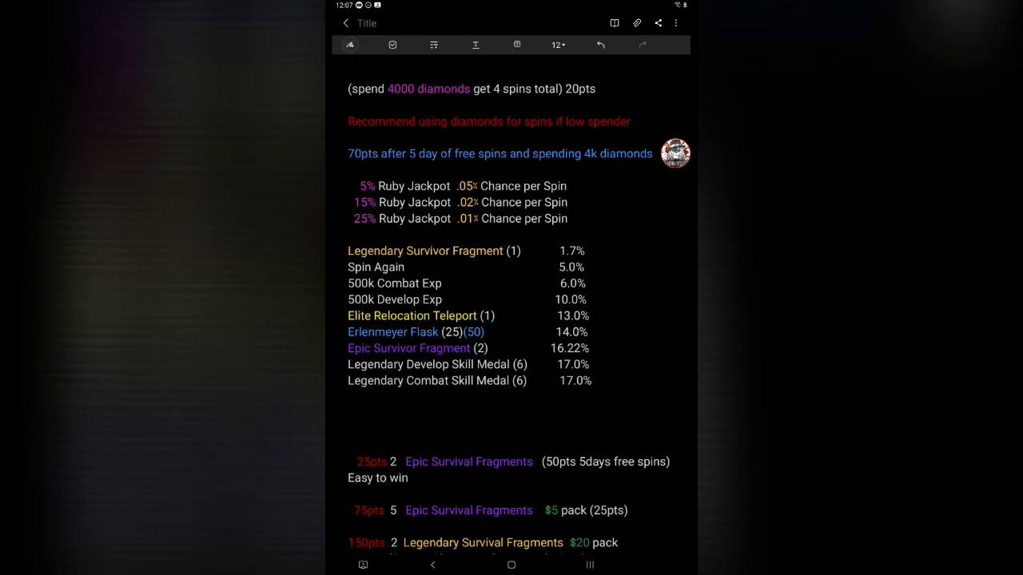
pyautogui.scroll(-3)
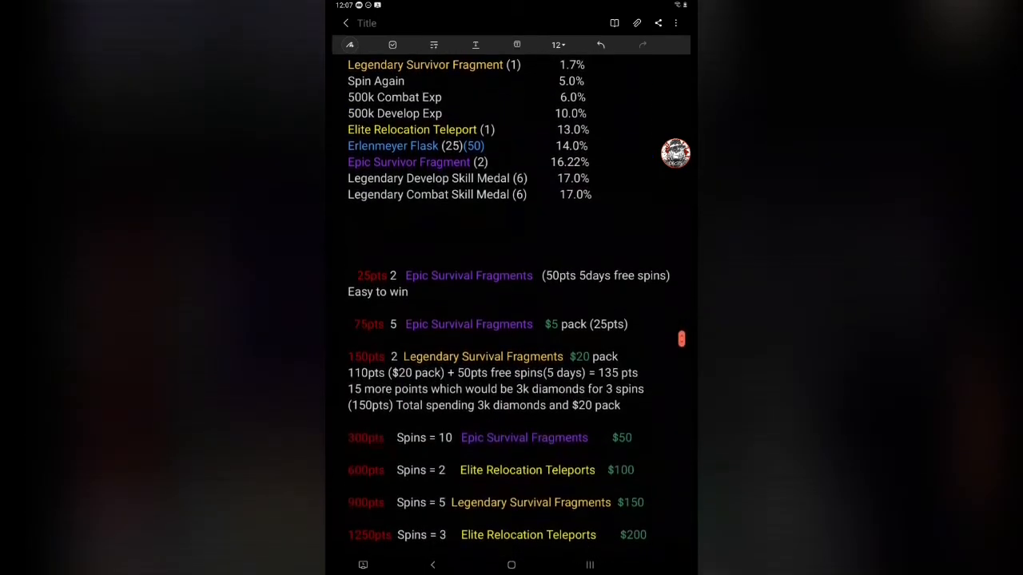
pyautogui.scroll(-3)
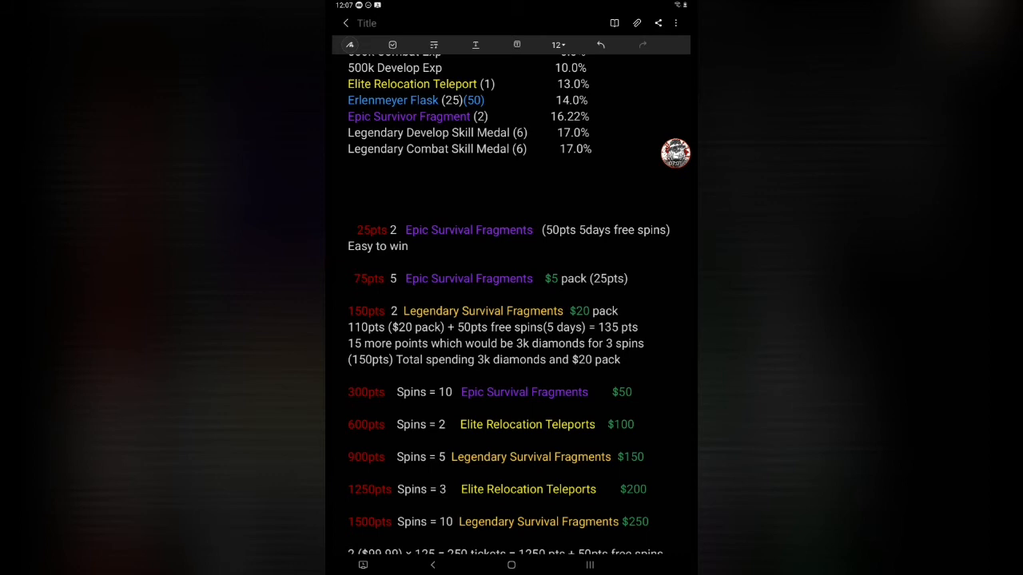
pyautogui.scroll(-3)
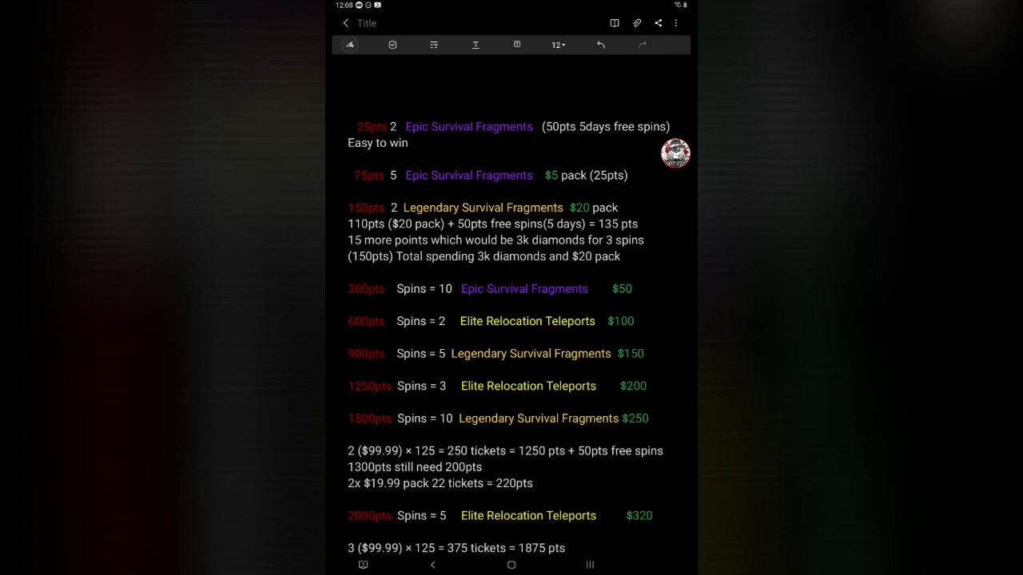
pyautogui.scroll(-3)
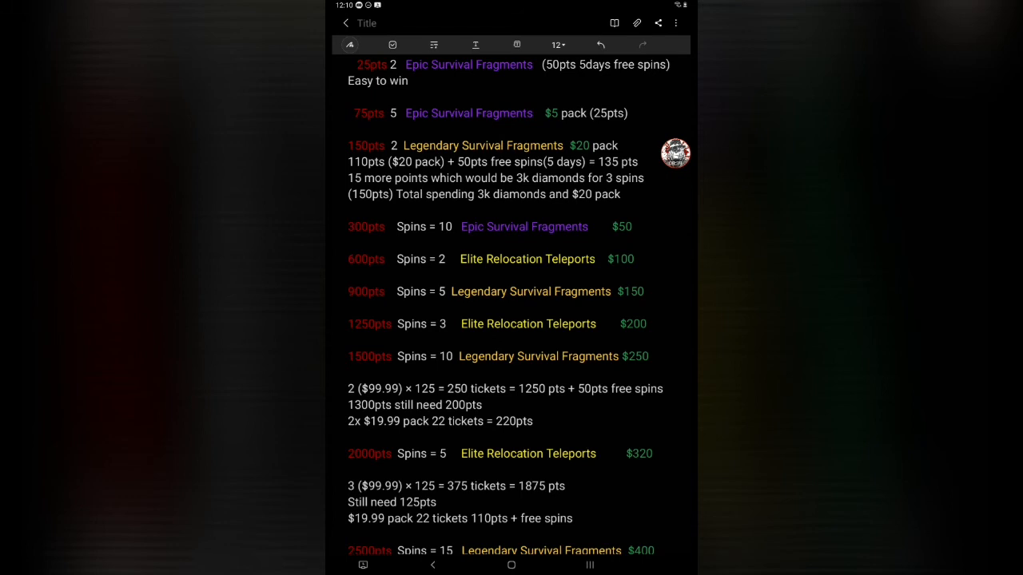
pyautogui.scroll(-3)
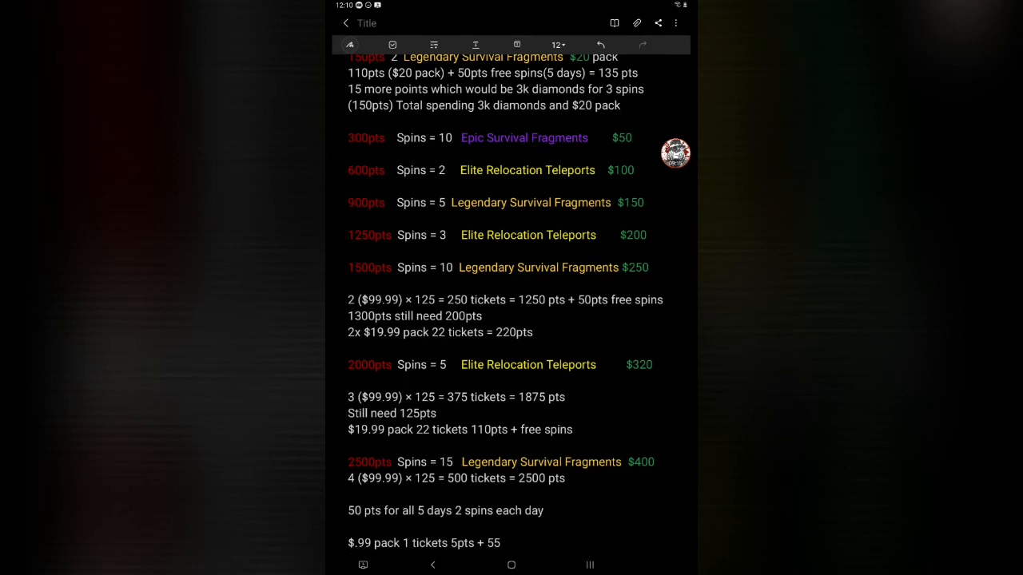
pyautogui.scroll(-3)
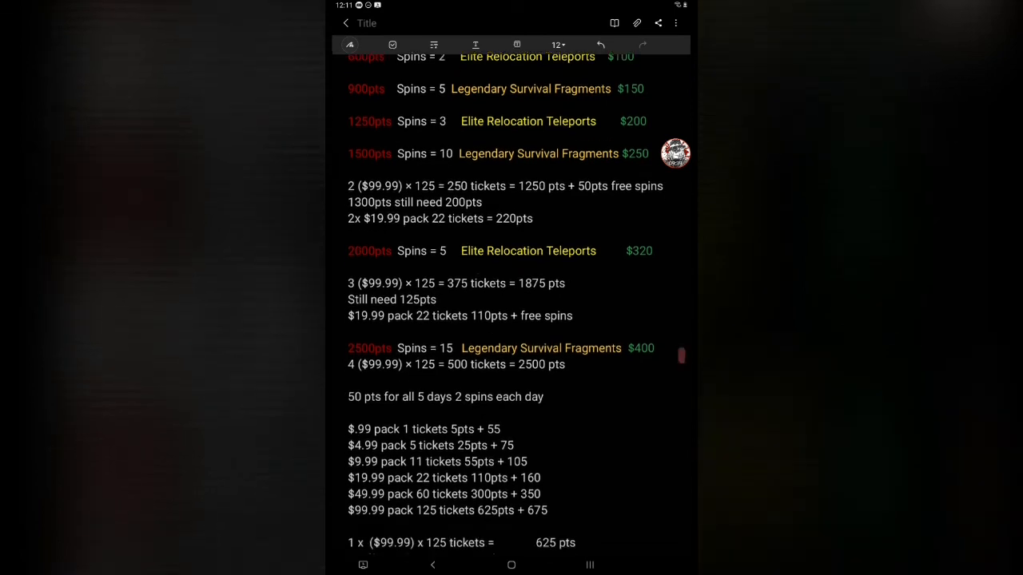
pyautogui.scroll(-3)
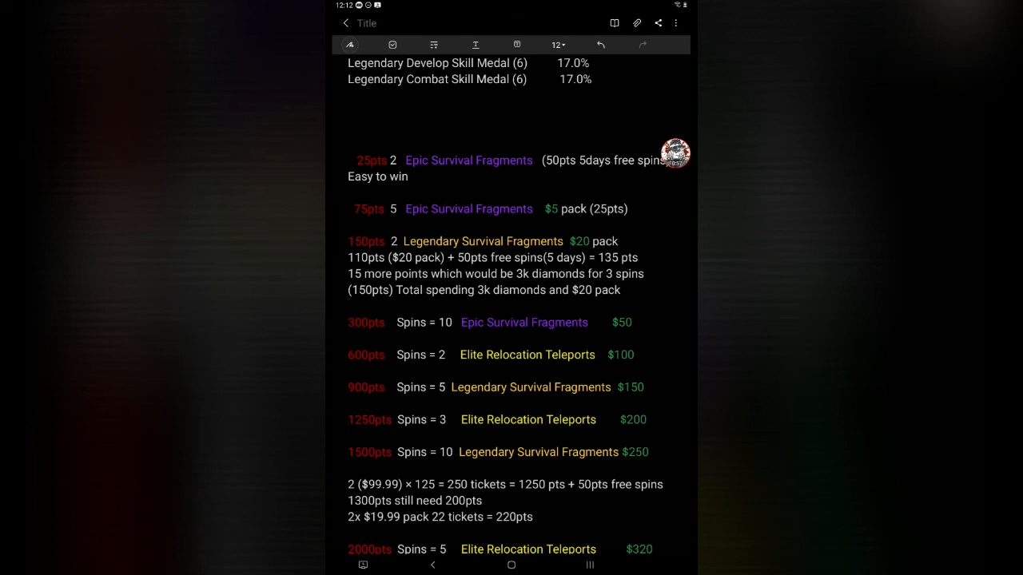
pyautogui.scroll(-3)
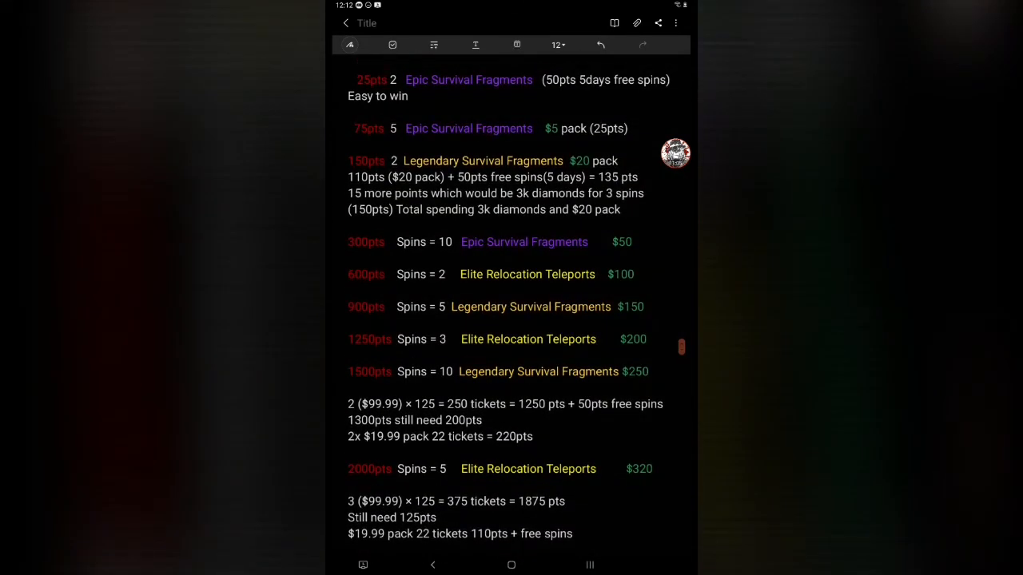
pyautogui.scroll(-3)
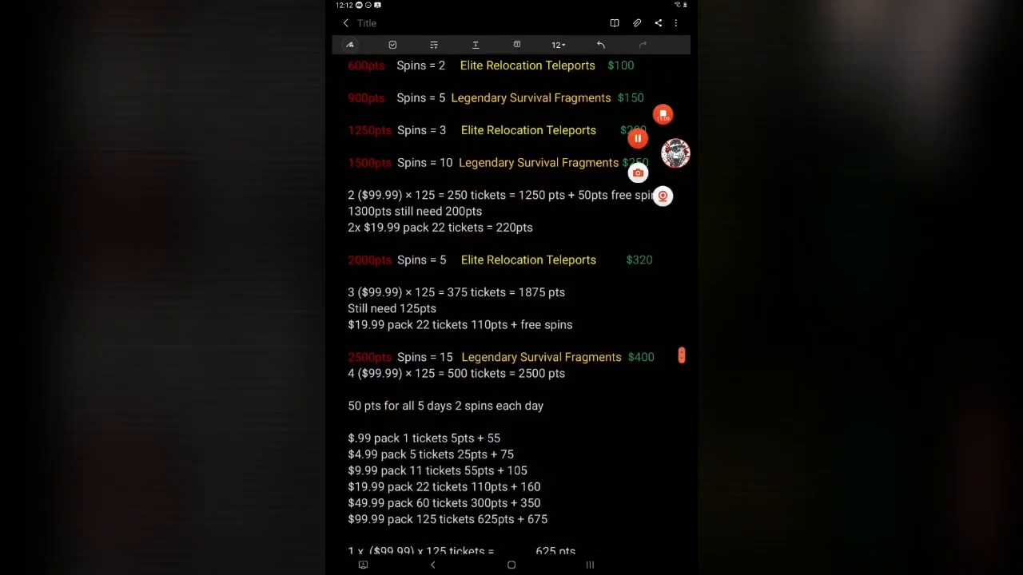
pyautogui.scroll(-3)
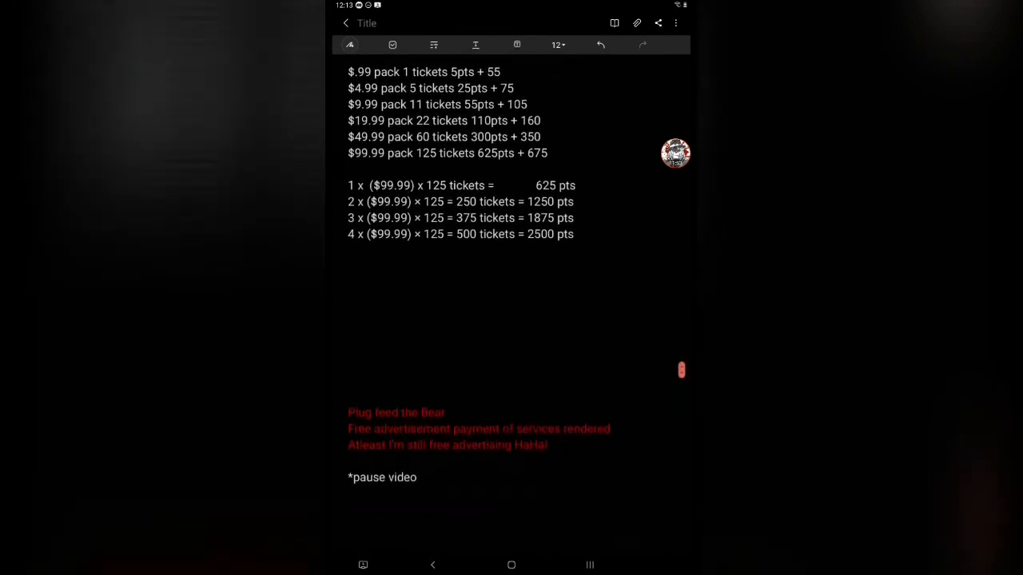
pyautogui.scroll(-3)
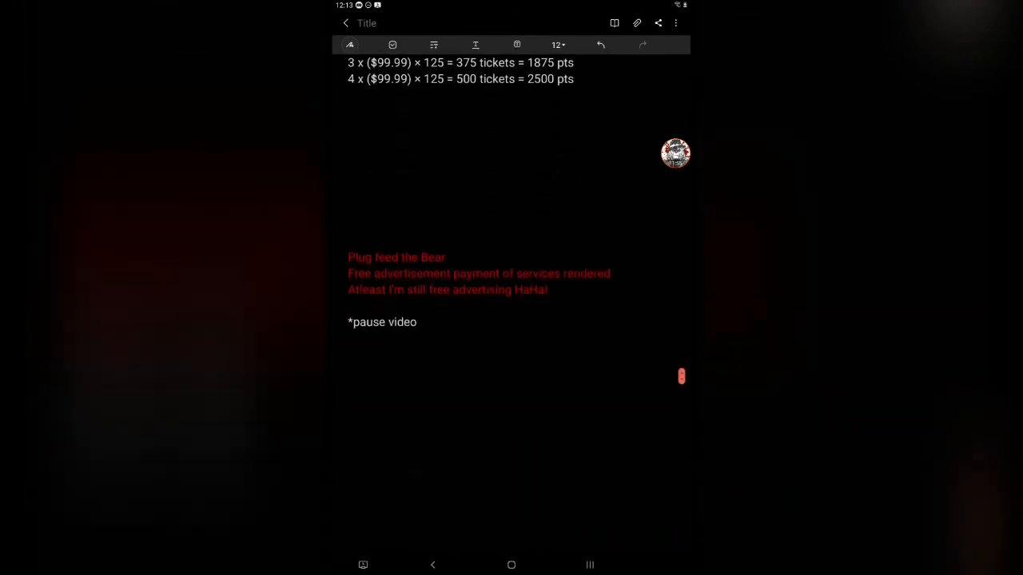